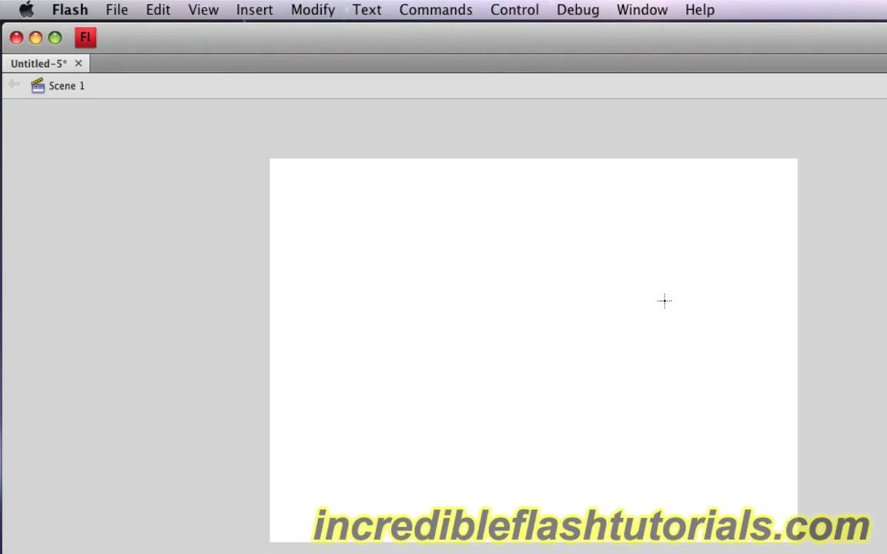
mouse_move(297, 249)
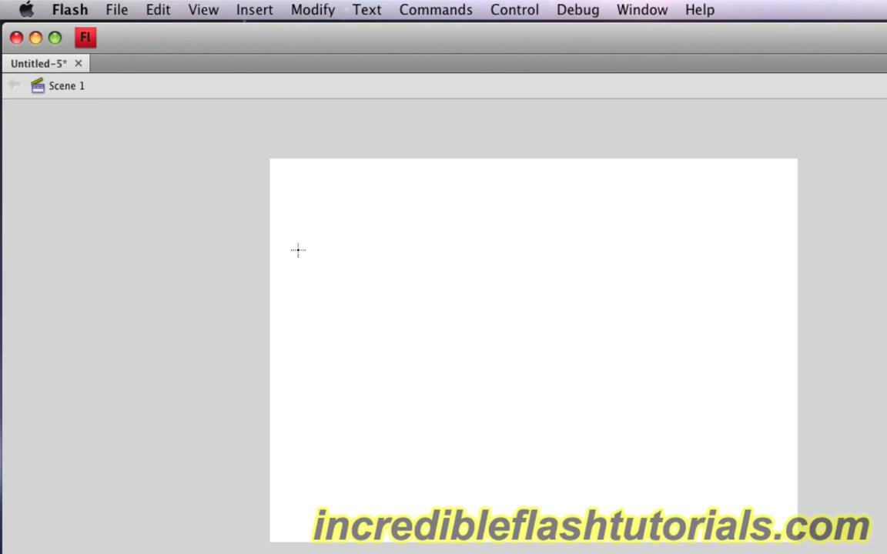
mouse_move(285, 193)
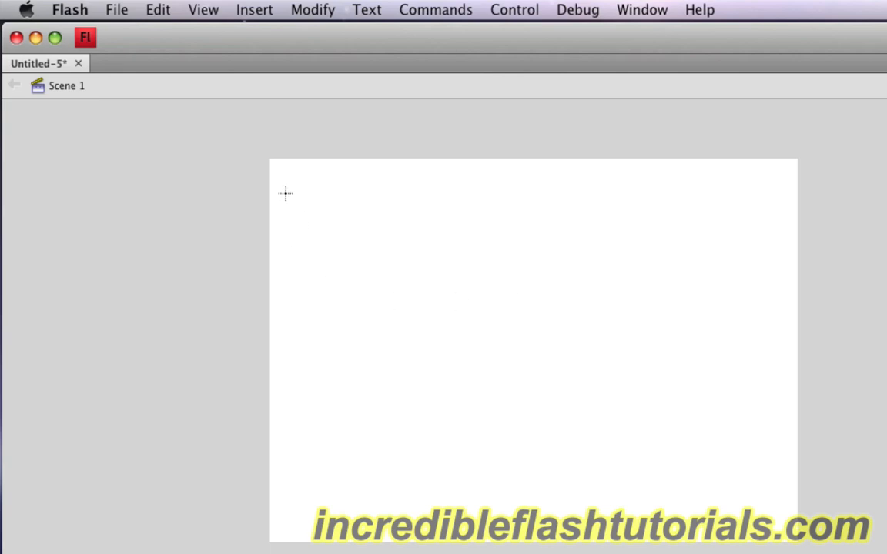
- Draw a red-filled, black-outlined circle near the stage's top-left
click(286, 194)
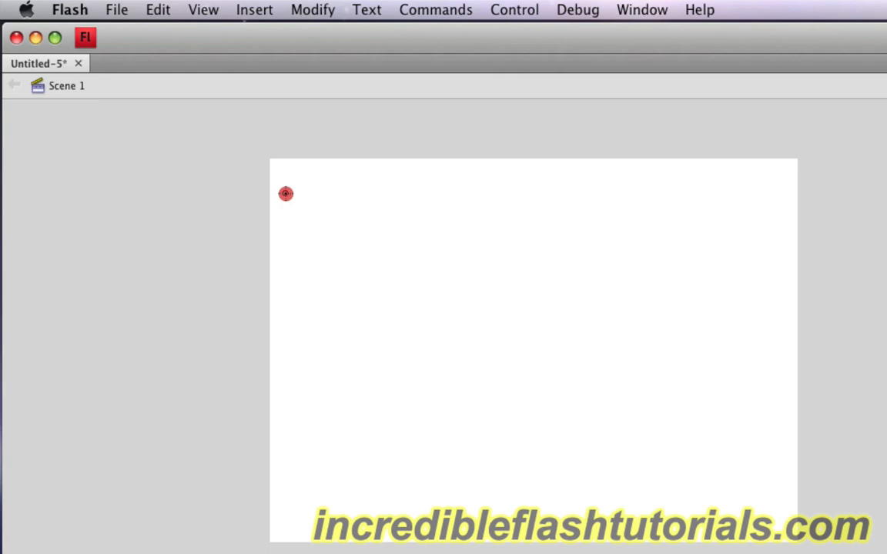
drag(285, 194, 378, 277)
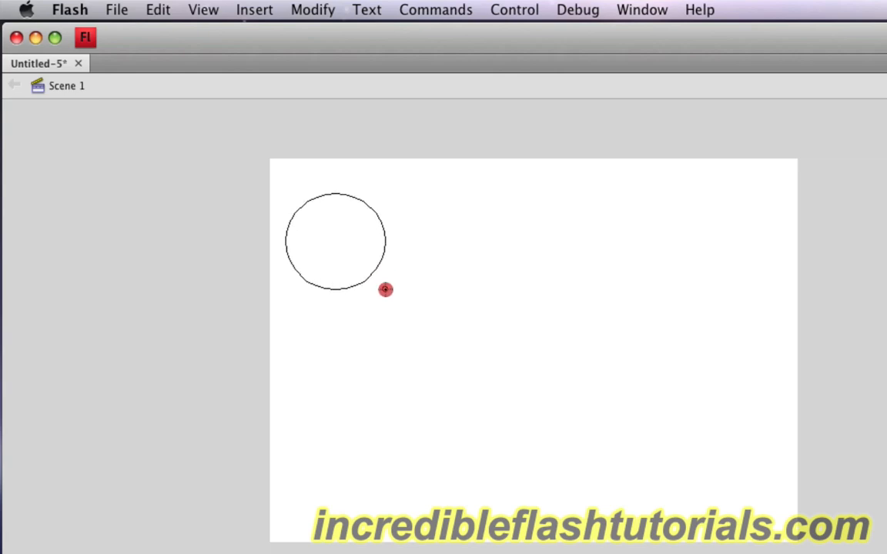
click(335, 241)
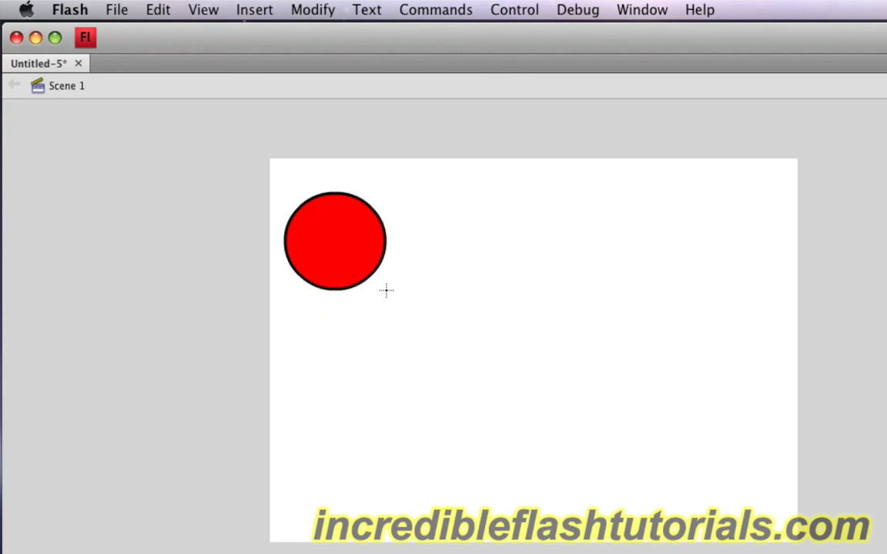
mouse_move(375, 305)
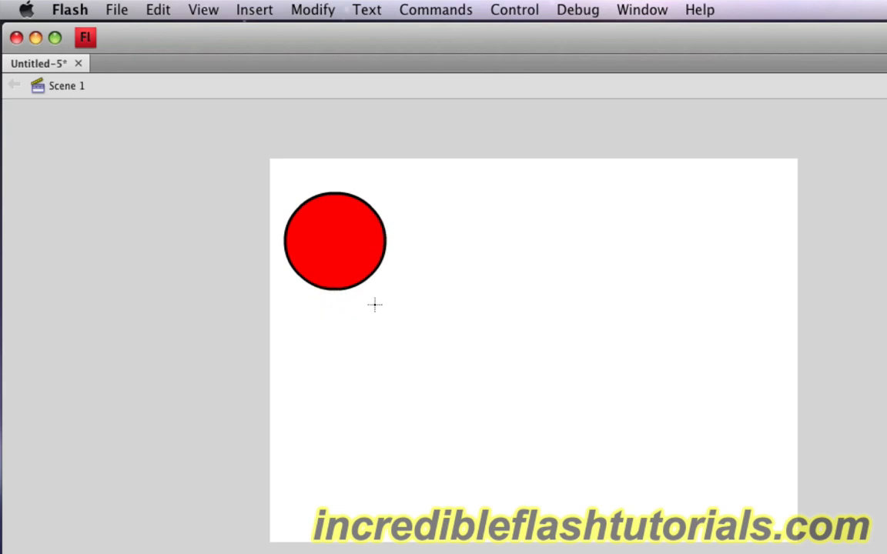
- Open the Motion Presets panel and expand the Default Presets folder
click(641, 9)
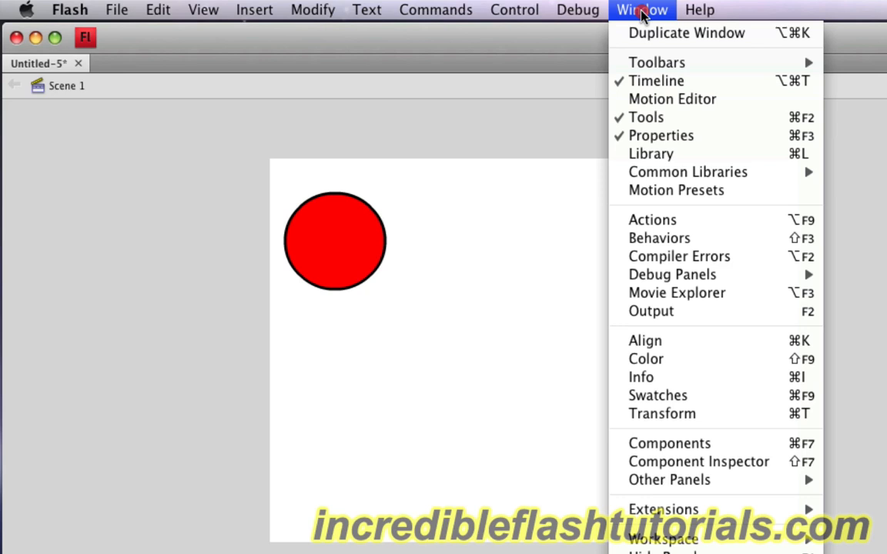
mouse_move(676, 190)
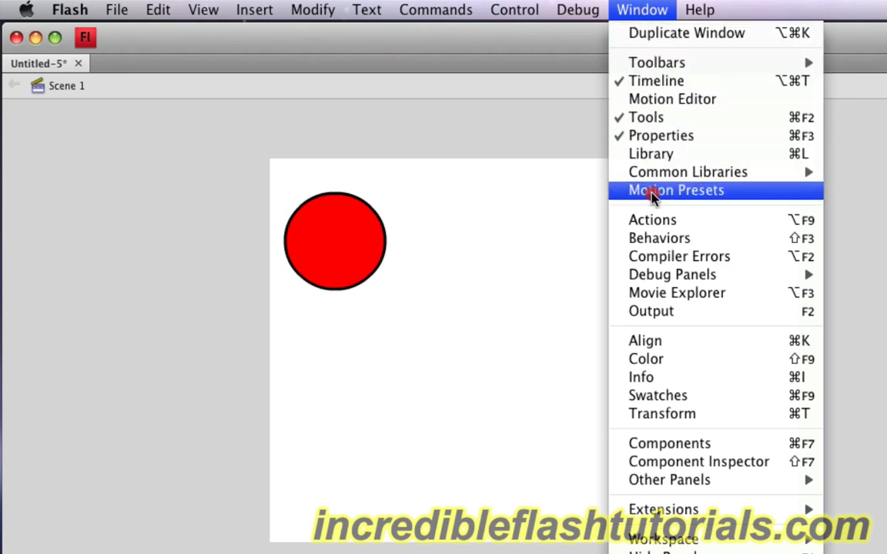
click(675, 190)
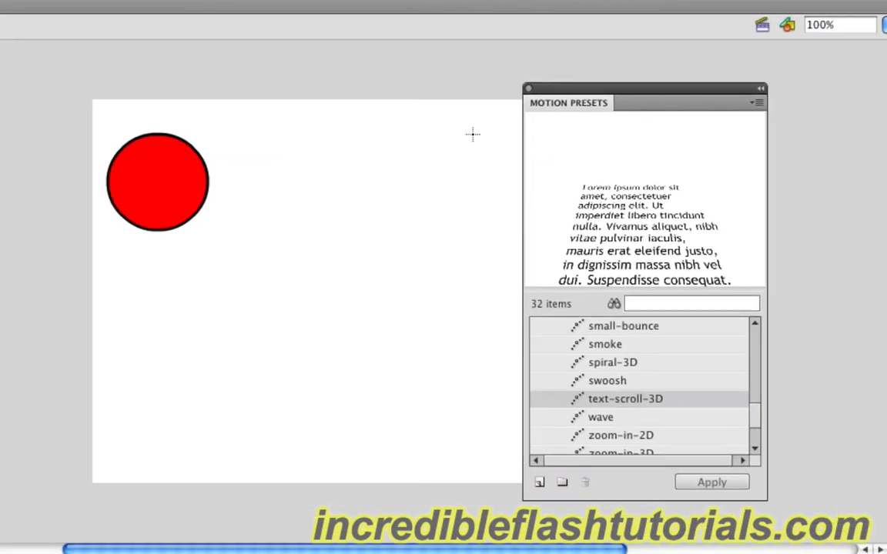
mouse_move(645, 374)
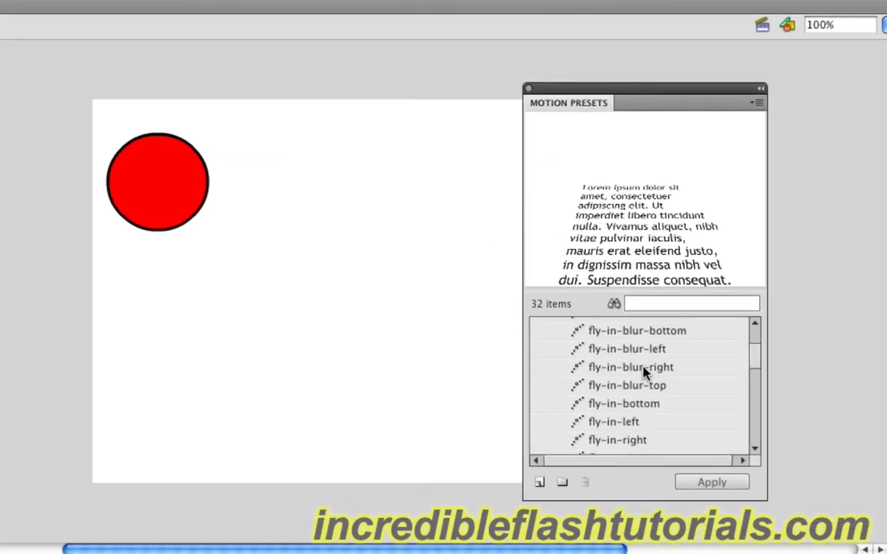
click(539, 325)
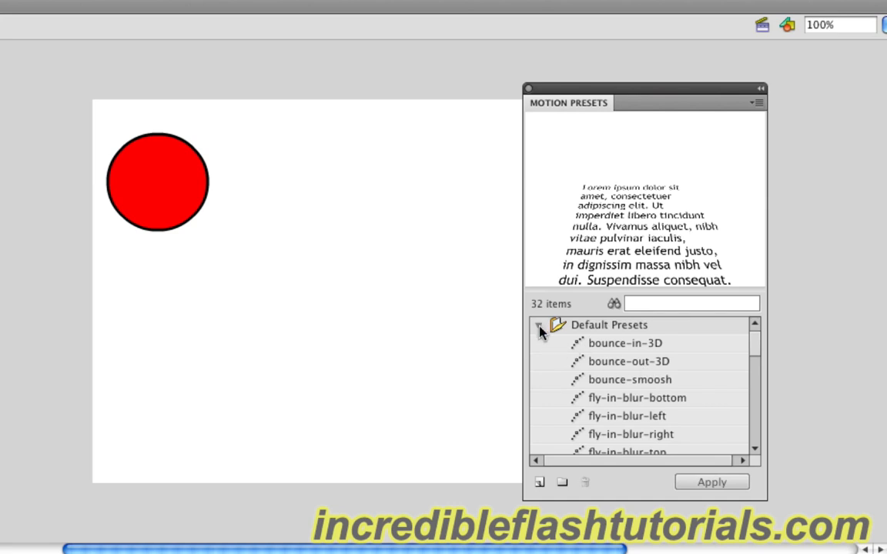
mouse_move(551, 337)
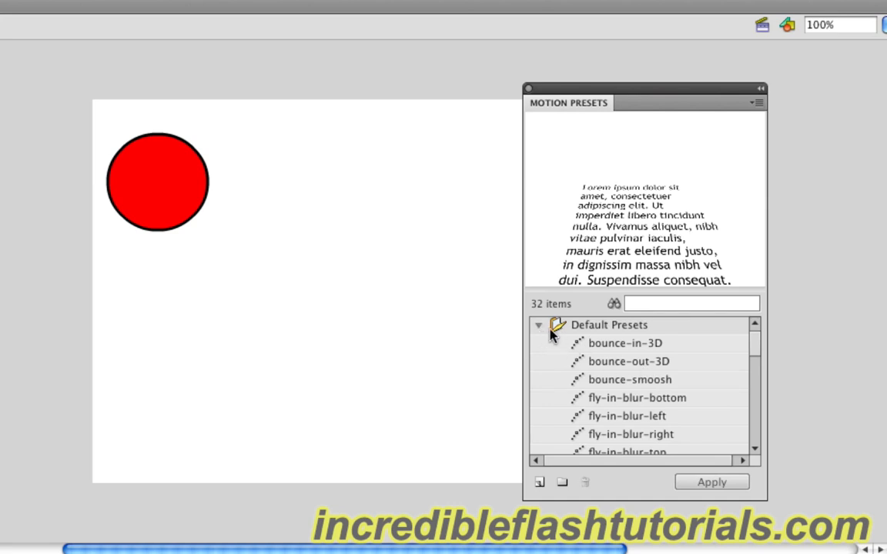
click(537, 325)
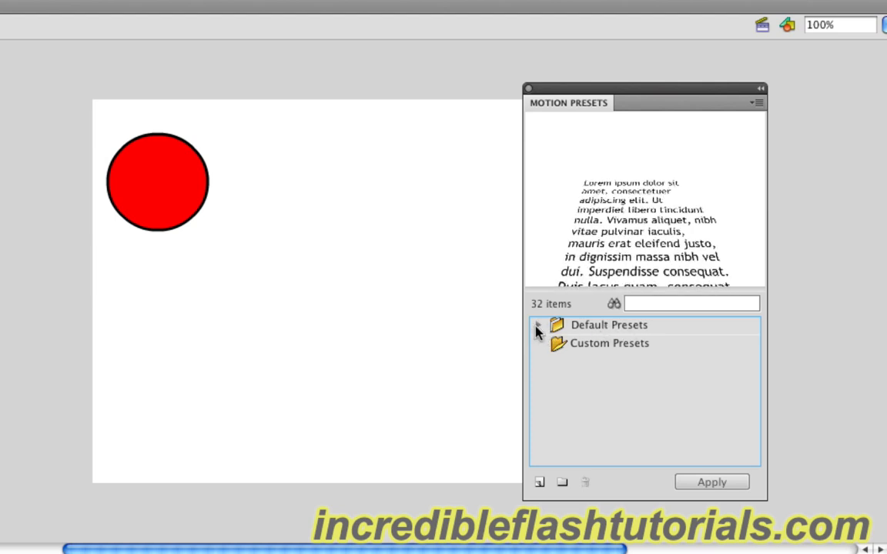
click(538, 325)
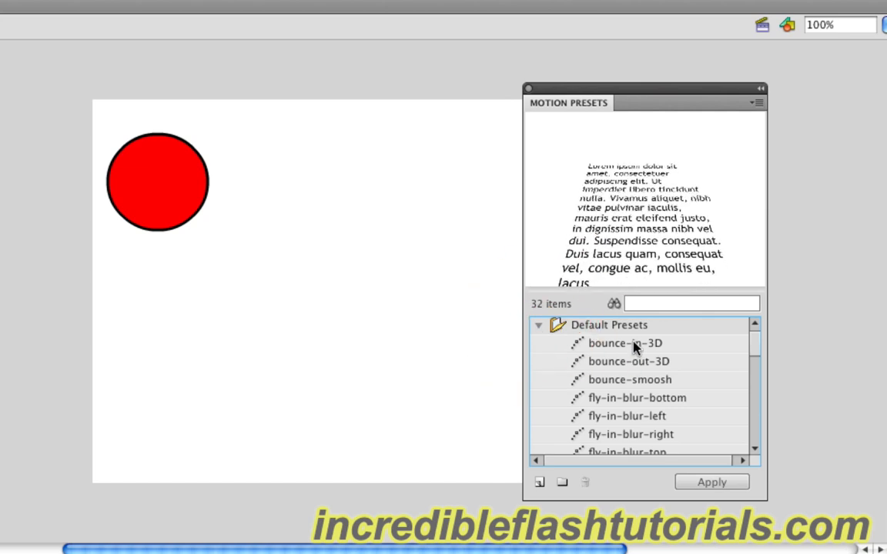
- Preview the bounce-in-3D, bounce-out-3D and bounce-smoosh presets
click(625, 343)
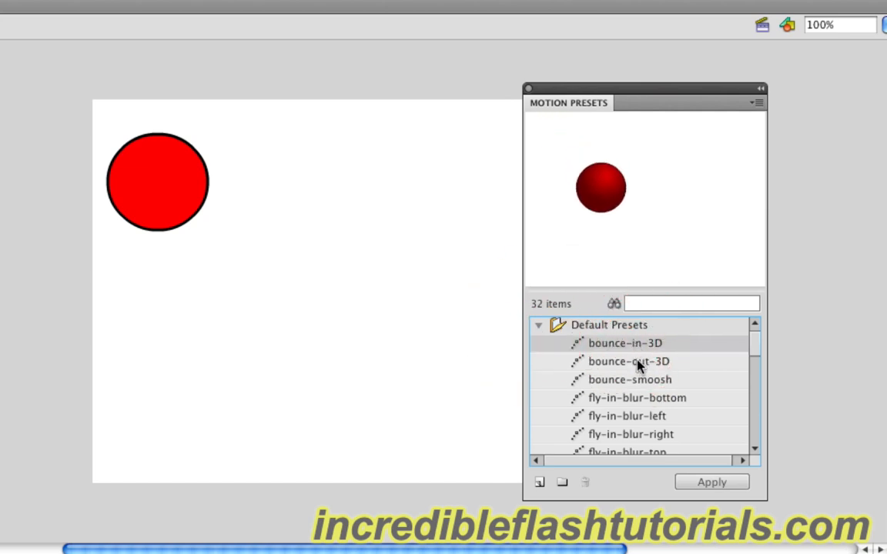
click(629, 361)
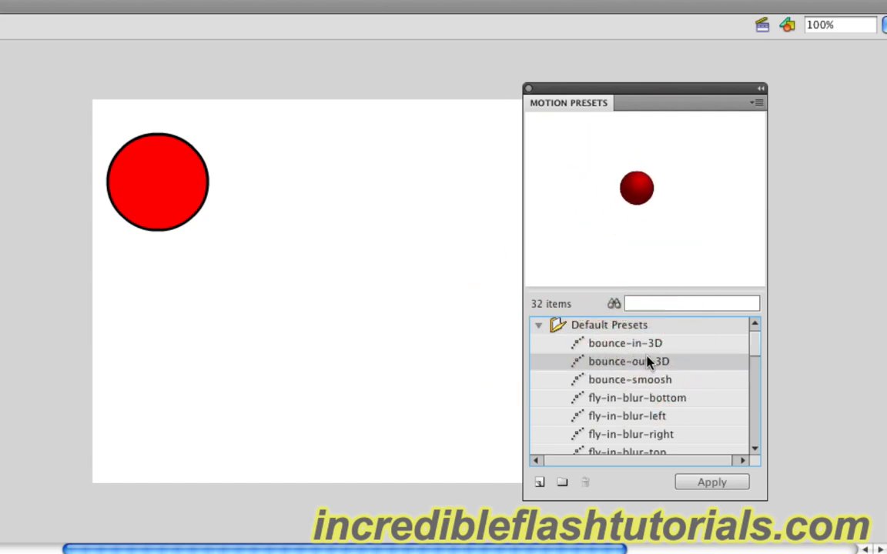
click(630, 379)
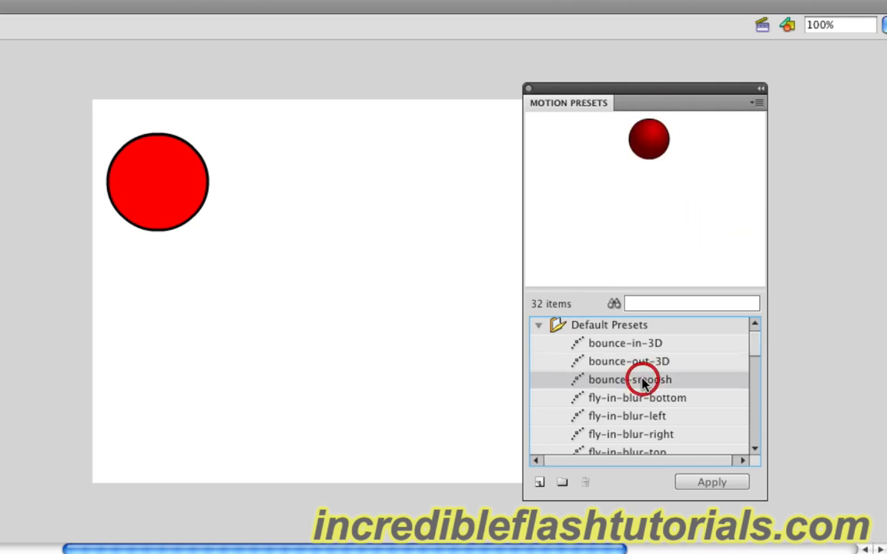
click(629, 379)
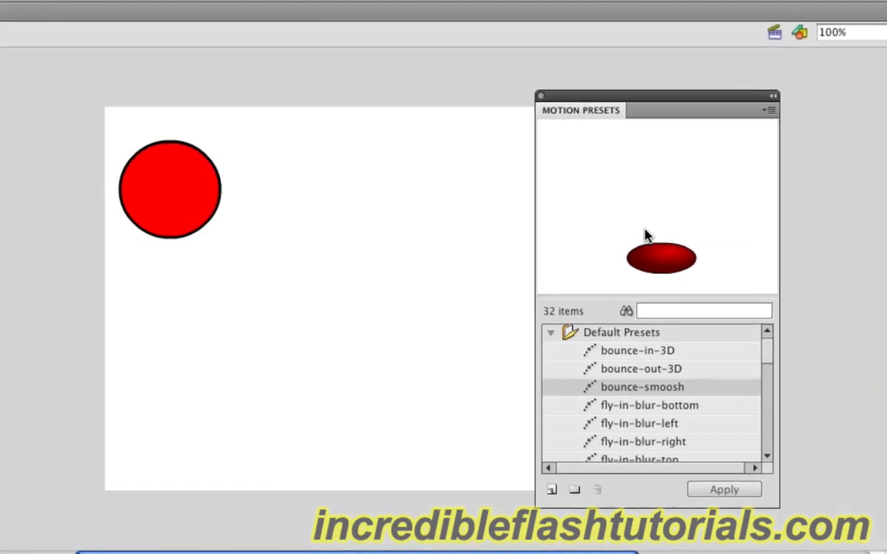
mouse_move(262, 264)
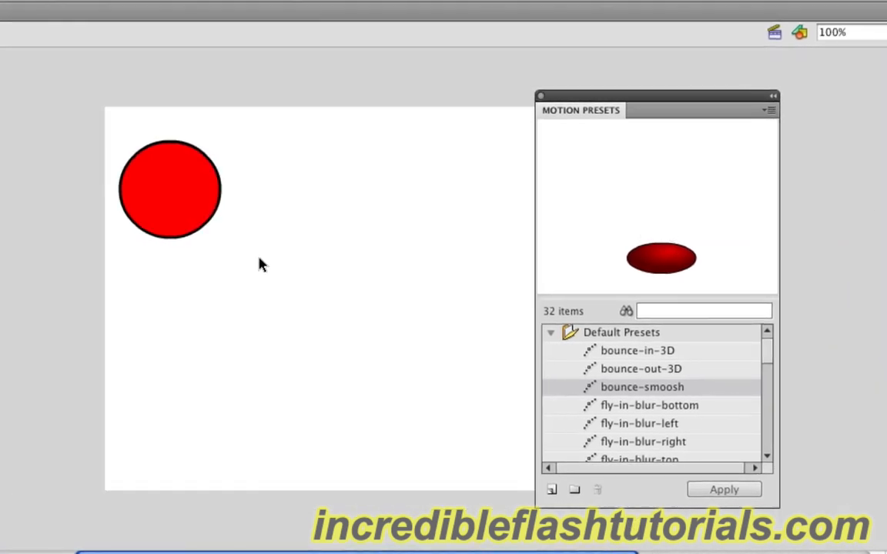
- Select the red circle and choose the bounce-in-3D preset to apply
click(261, 261)
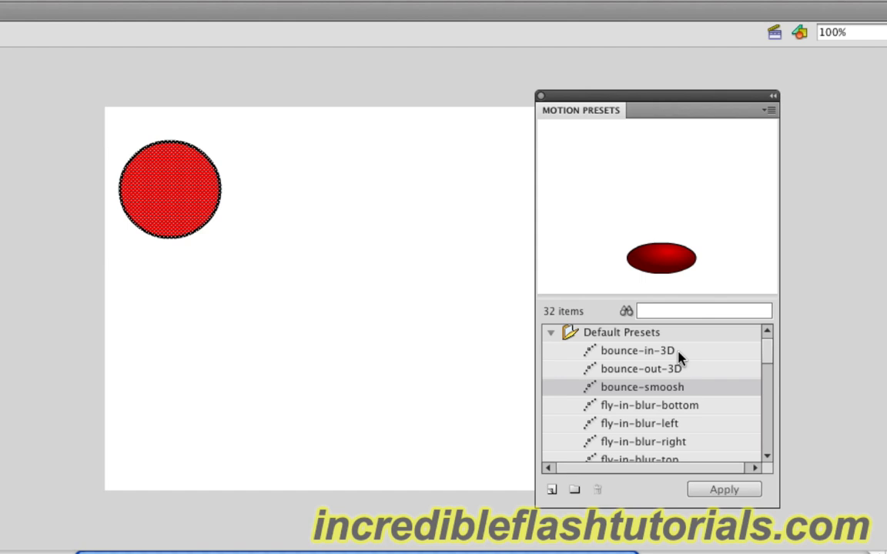
scroll(down, 3)
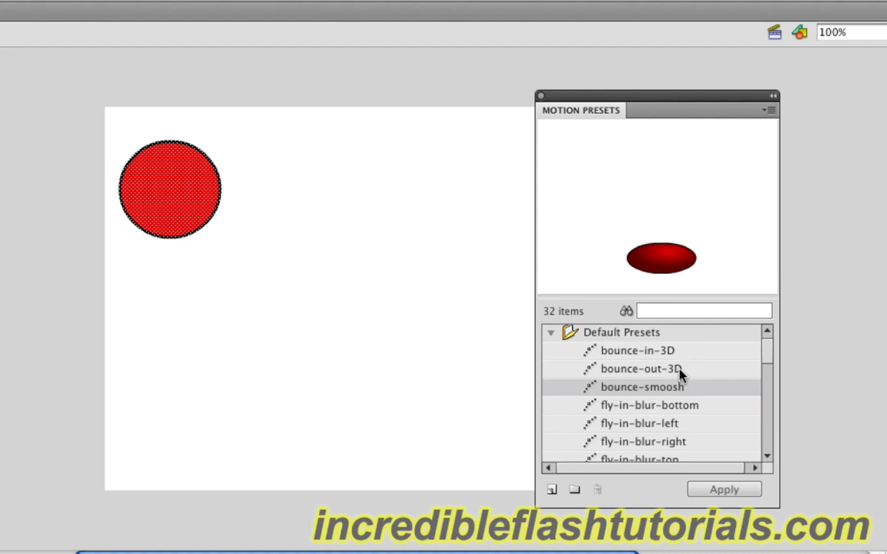
click(637, 351)
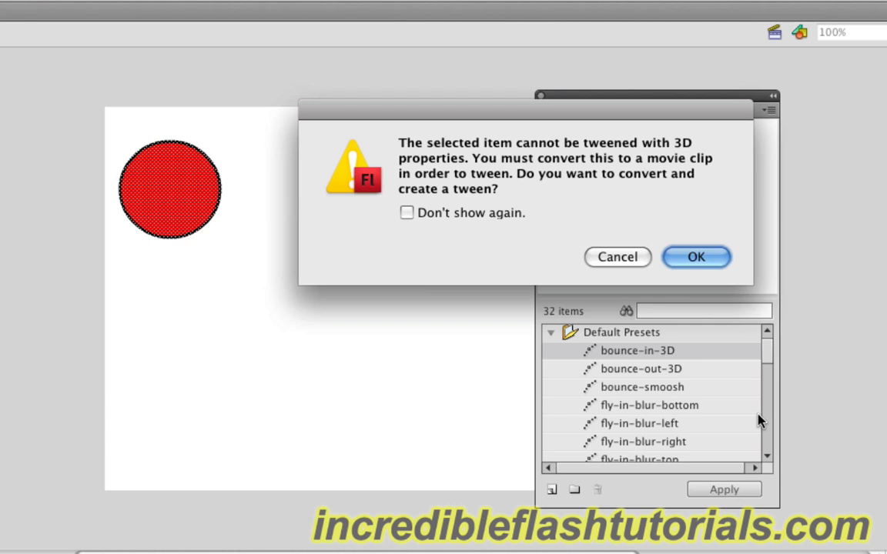
- Confirm converting the circle to a movie clip to create the tween
click(695, 256)
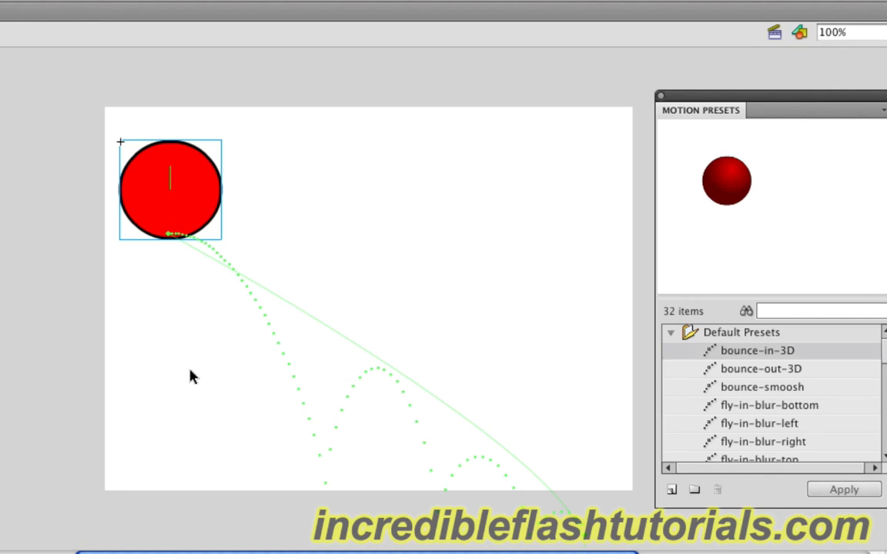
mouse_move(194, 361)
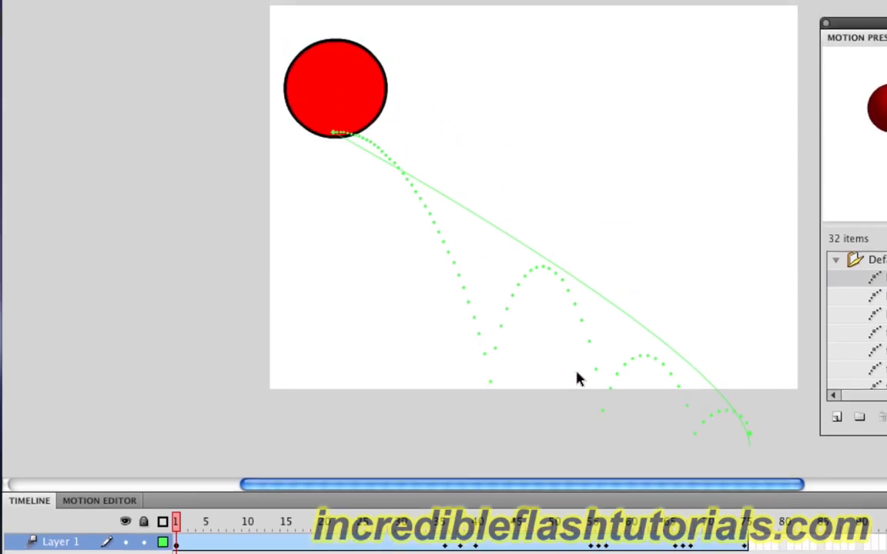
mouse_move(524, 418)
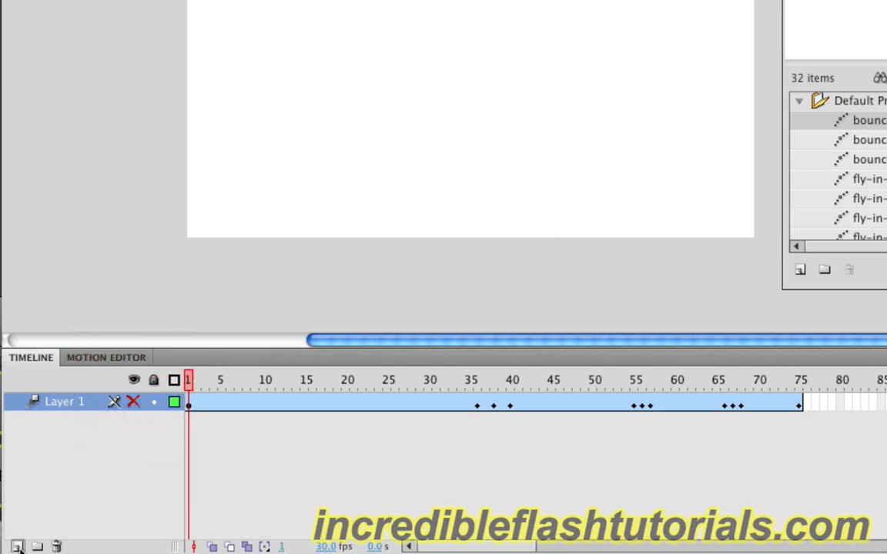
- Add a new layer and type 'Animated Text!' on the stage
click(17, 546)
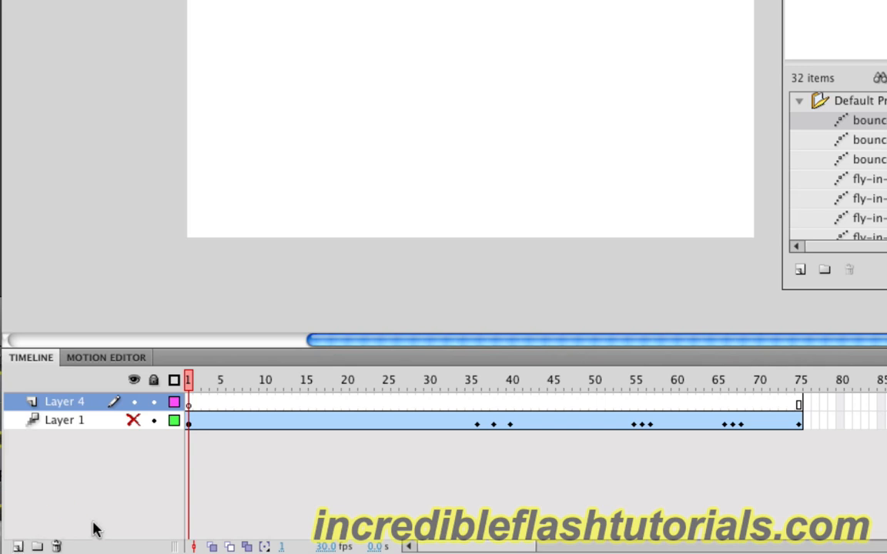
mouse_move(724, 182)
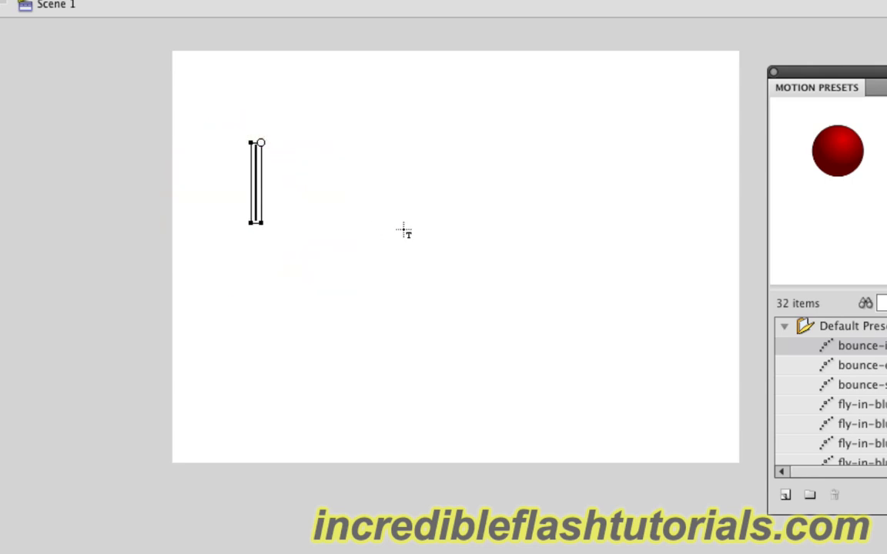
text(Animated Text)
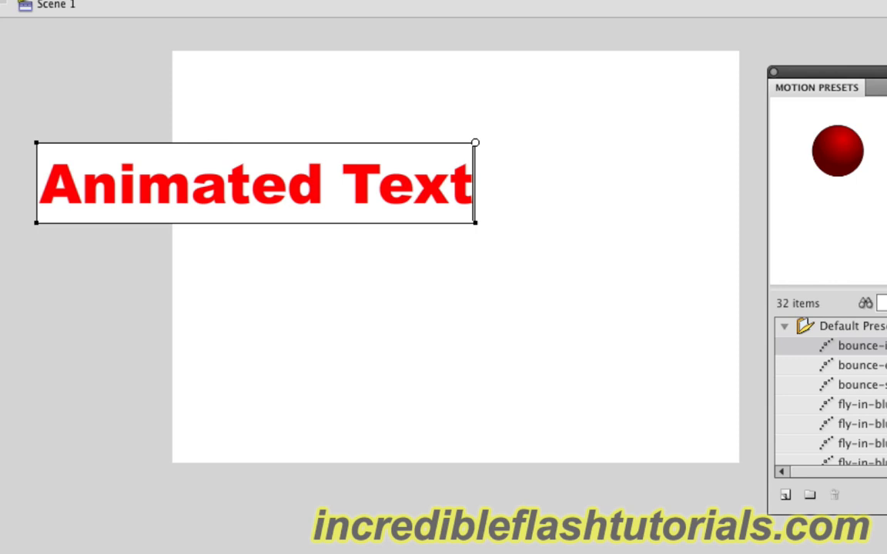
text(!)
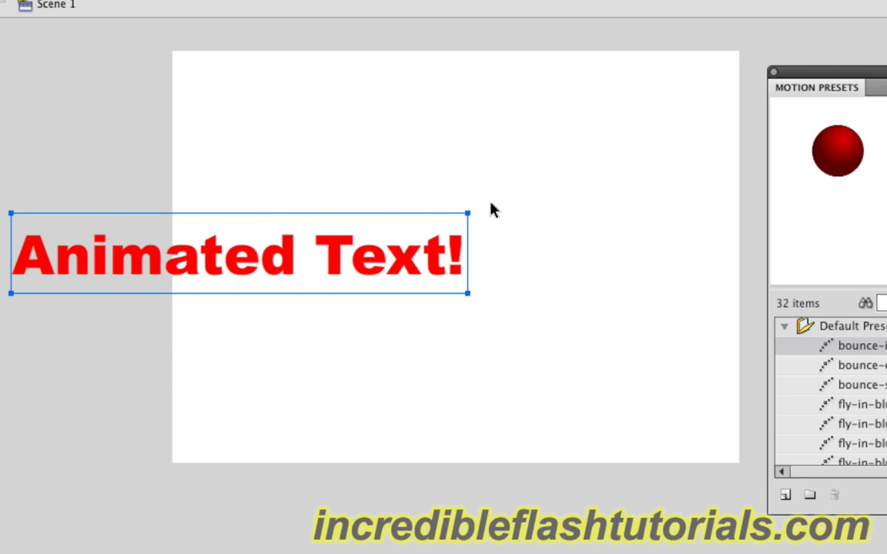
mouse_move(489, 308)
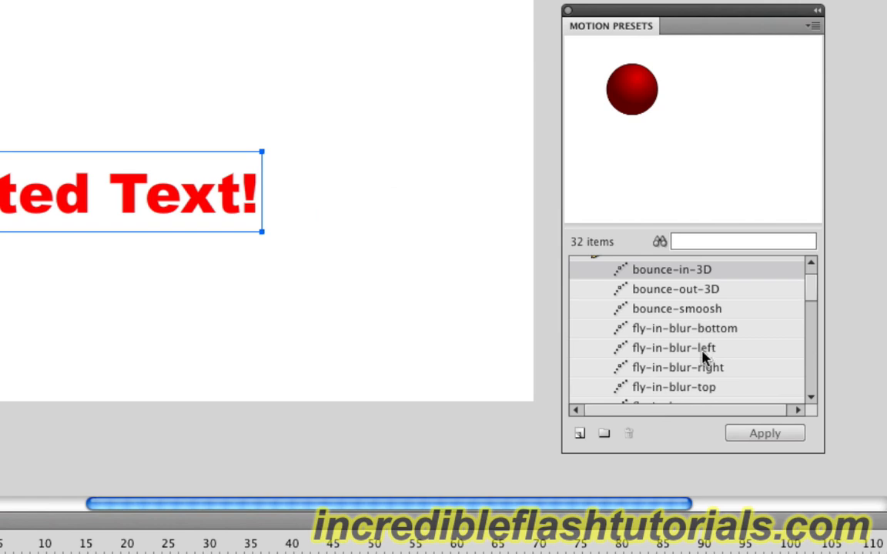
- Apply fly-in-blur-top to the text and scrub the timeline to preview
click(673, 387)
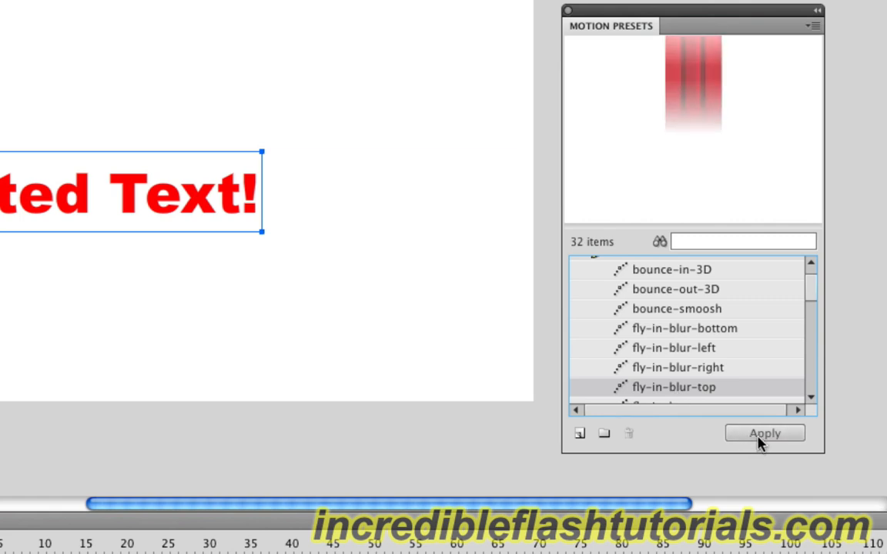
click(764, 433)
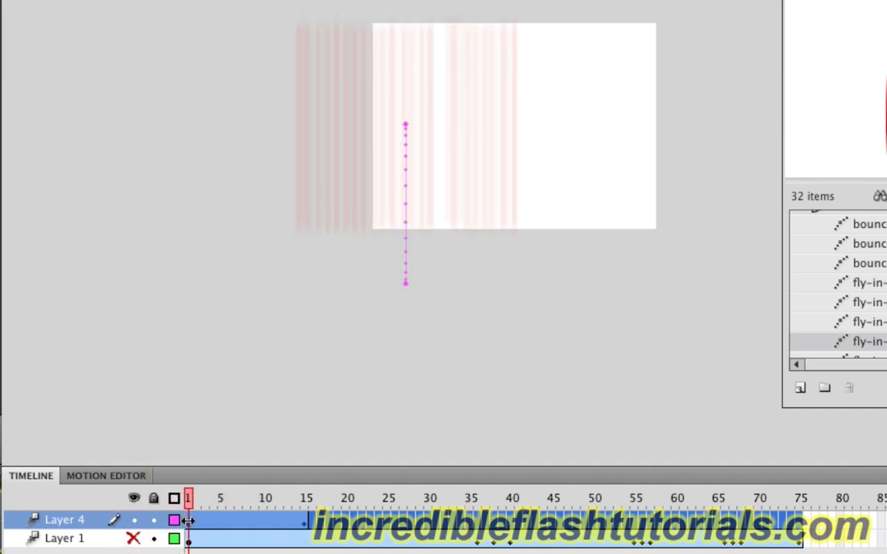
click(511, 498)
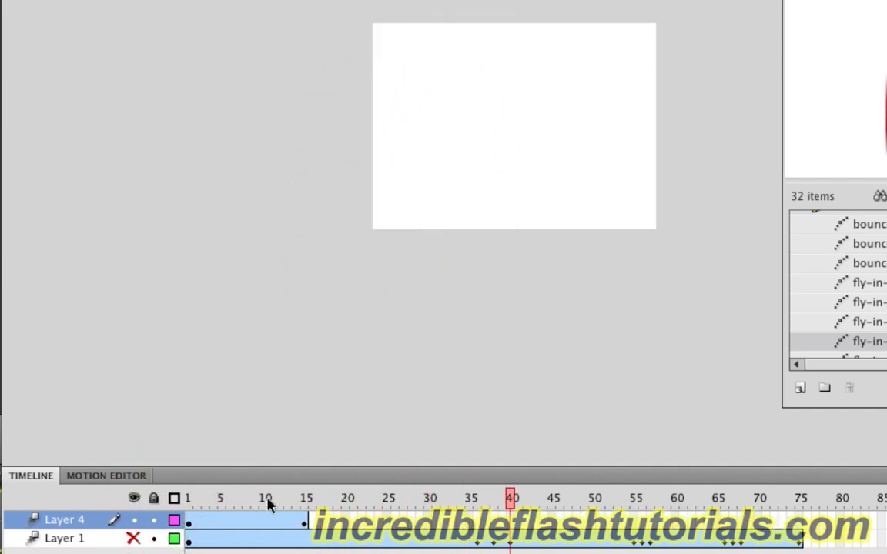
click(187, 498)
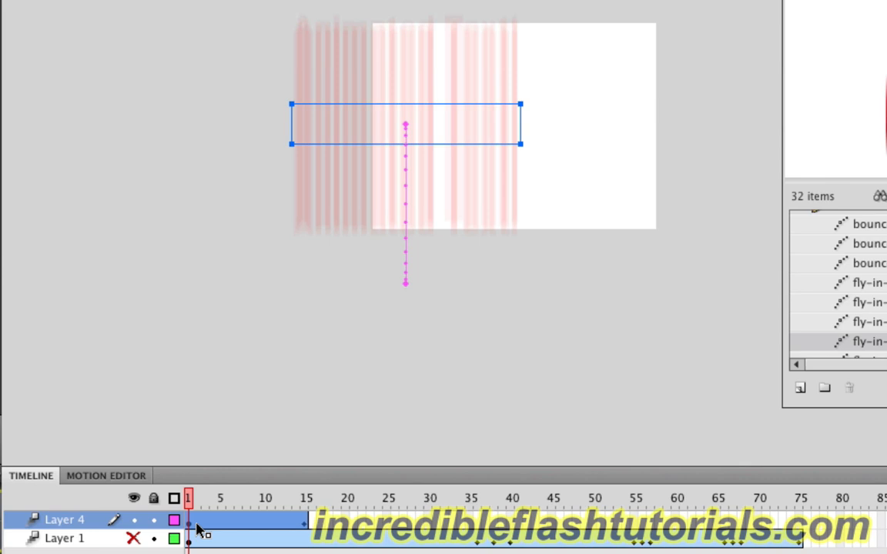
mouse_move(235, 526)
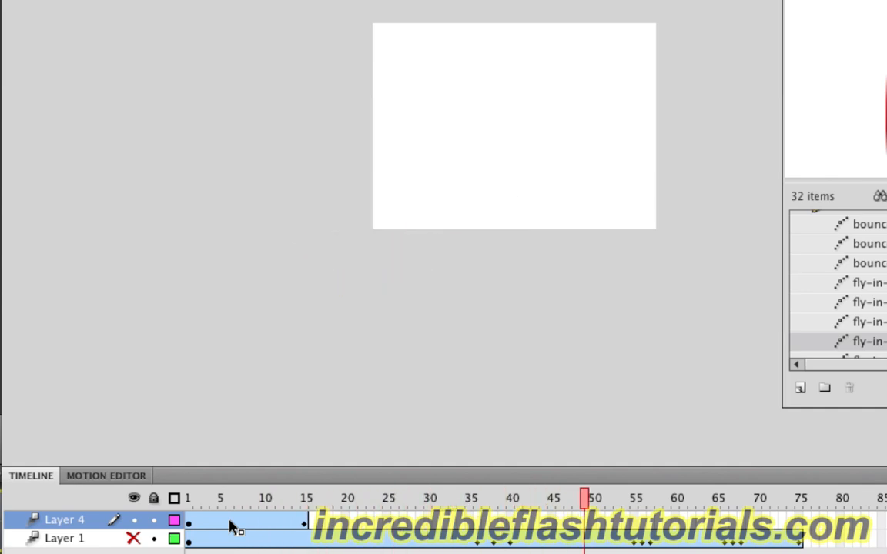
click(633, 499)
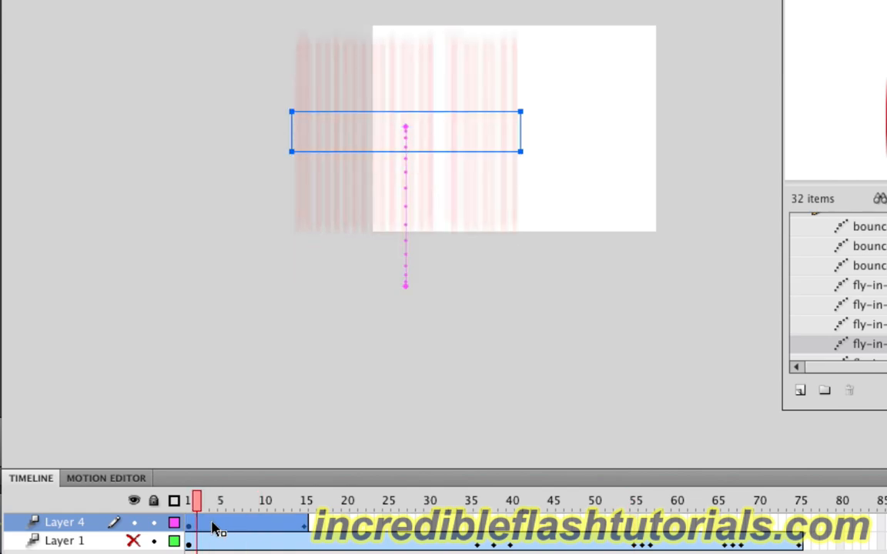
- Insert frames on the text layer up to frame 75
click(265, 500)
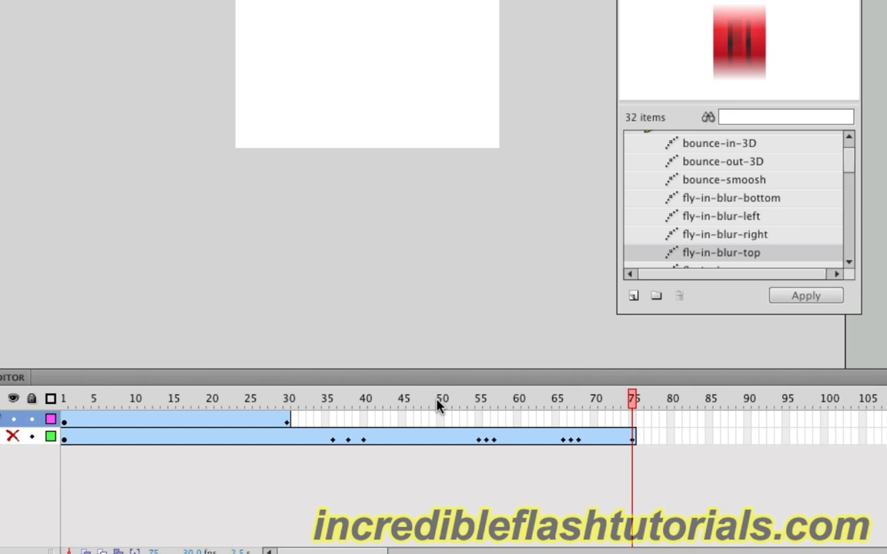
mouse_move(631, 418)
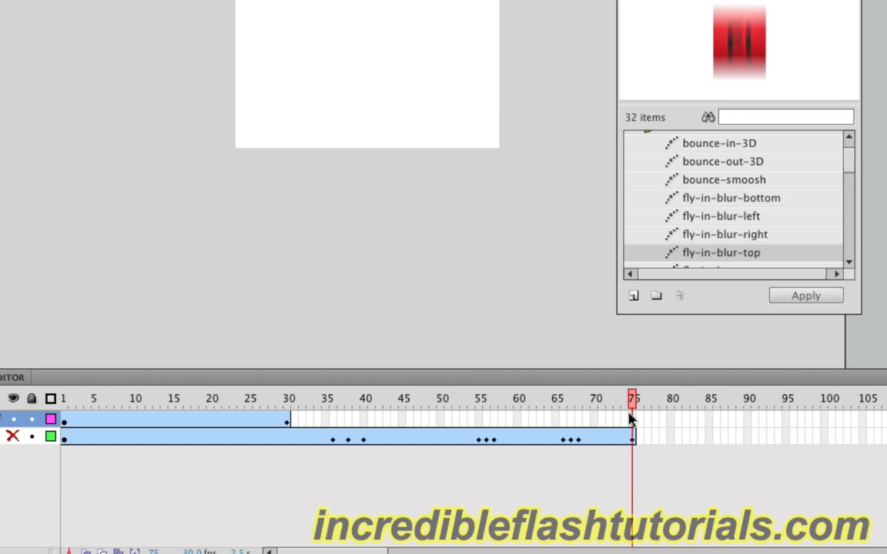
mouse_move(631, 423)
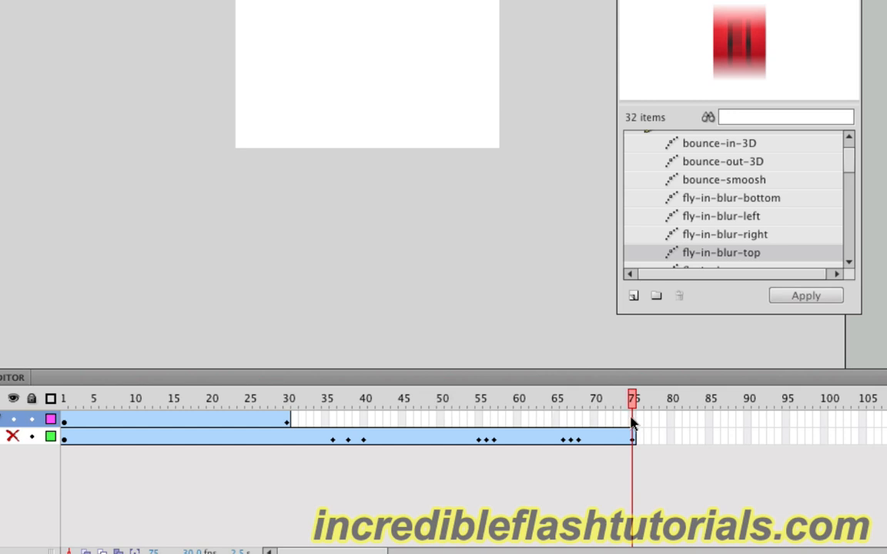
right_click(630, 437)
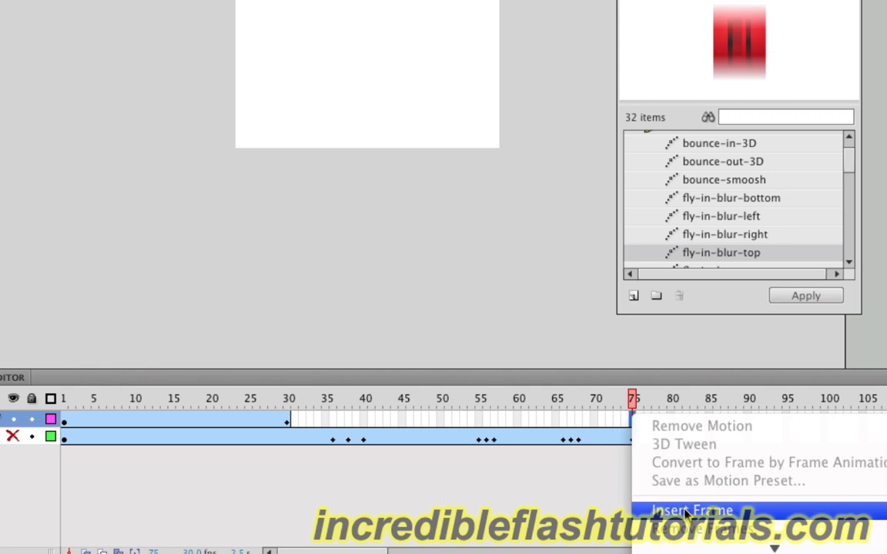
click(690, 510)
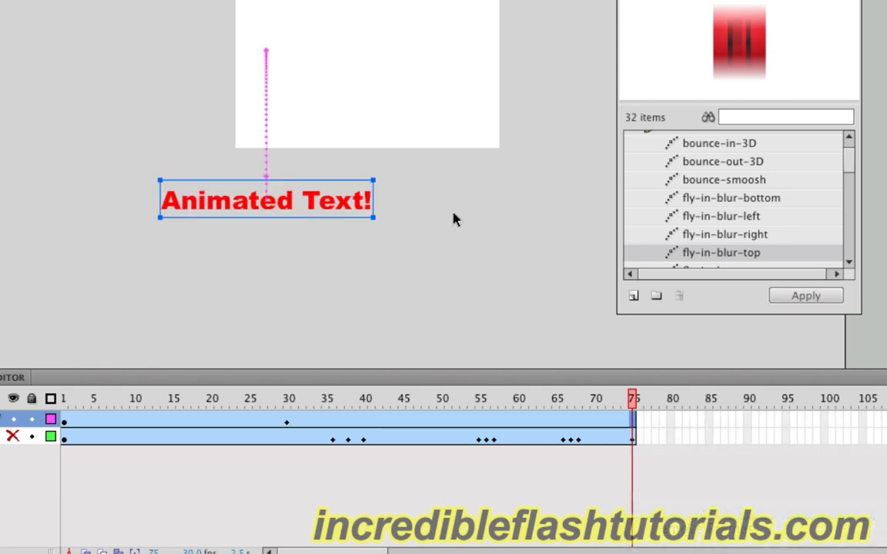
mouse_move(77, 435)
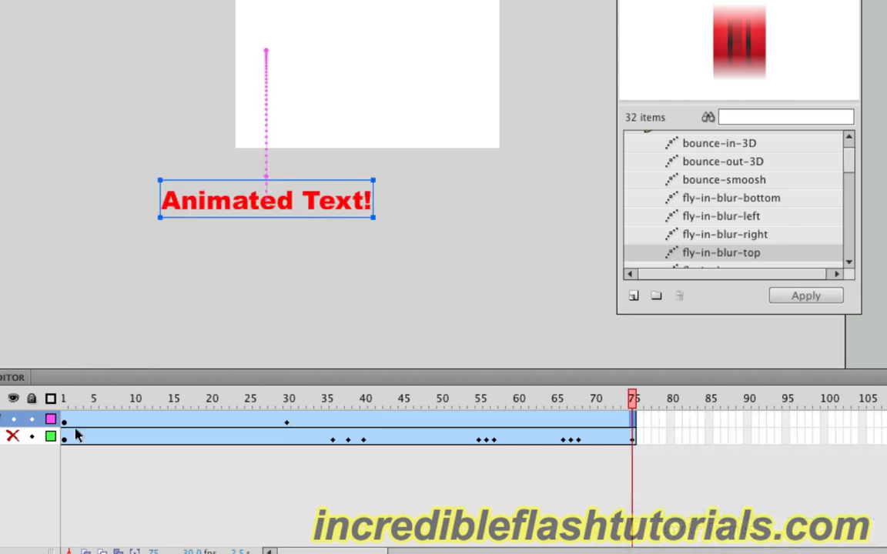